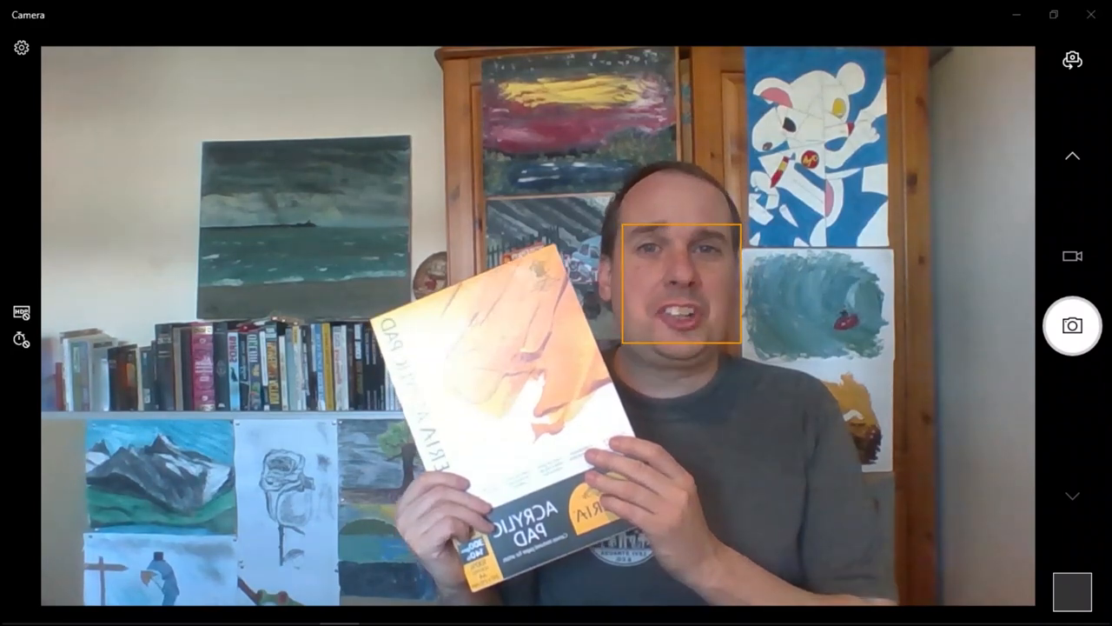
pyautogui.click(1072, 325)
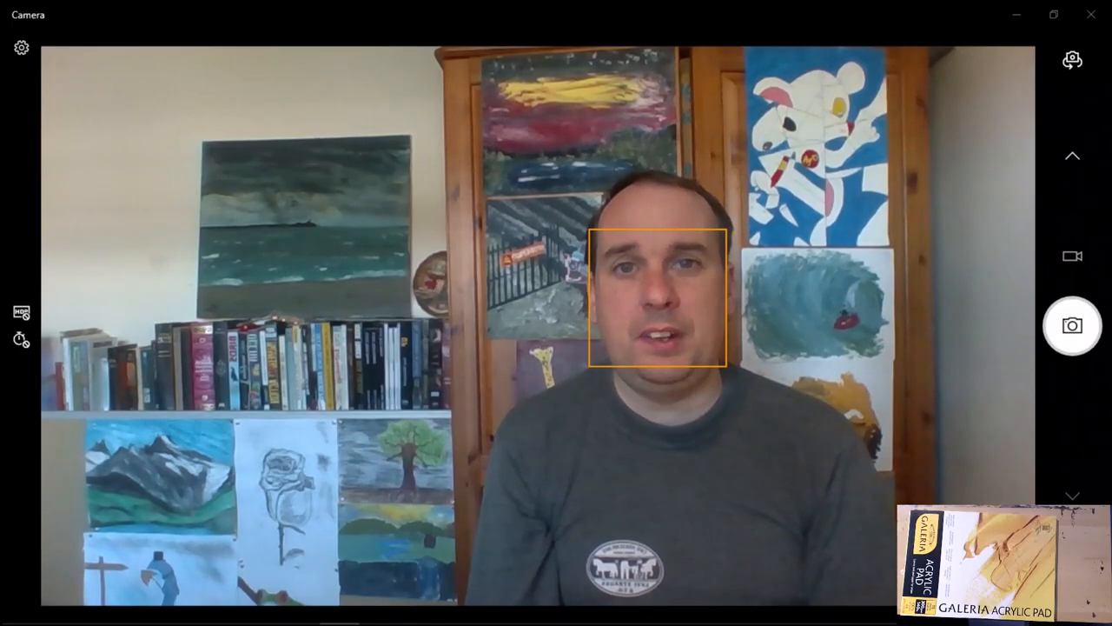